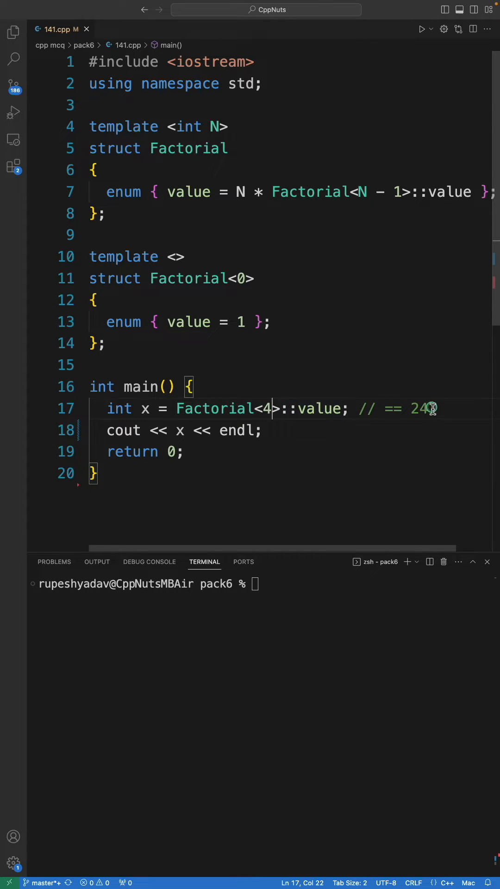
# Review the recursive enum and base case, run ./a.out, then change main's argument to Factorial<5> in Compiler Explorer
pyautogui.doubleClick(188, 148)
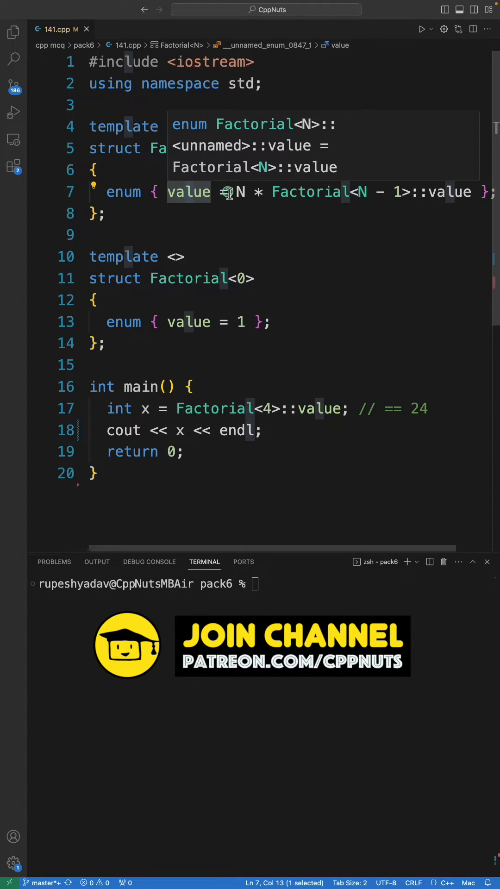
pyautogui.moveTo(274, 392)
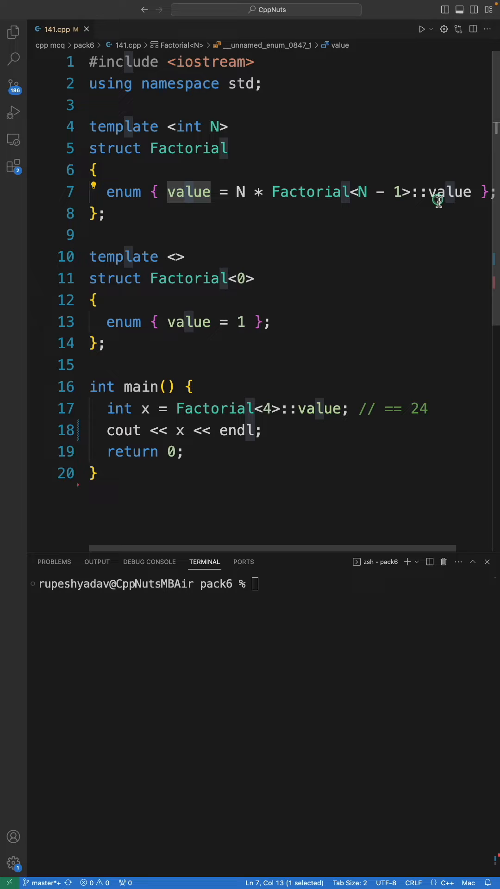
pyautogui.moveTo(358, 194)
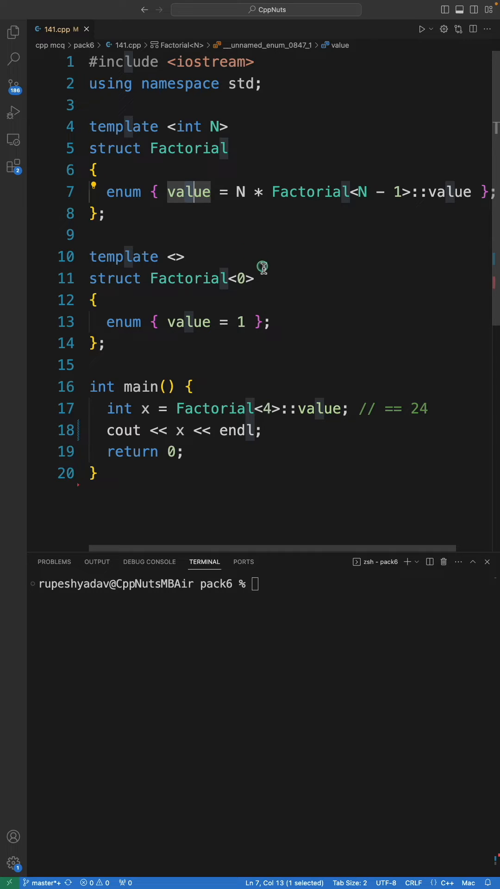
pyautogui.moveTo(355, 220)
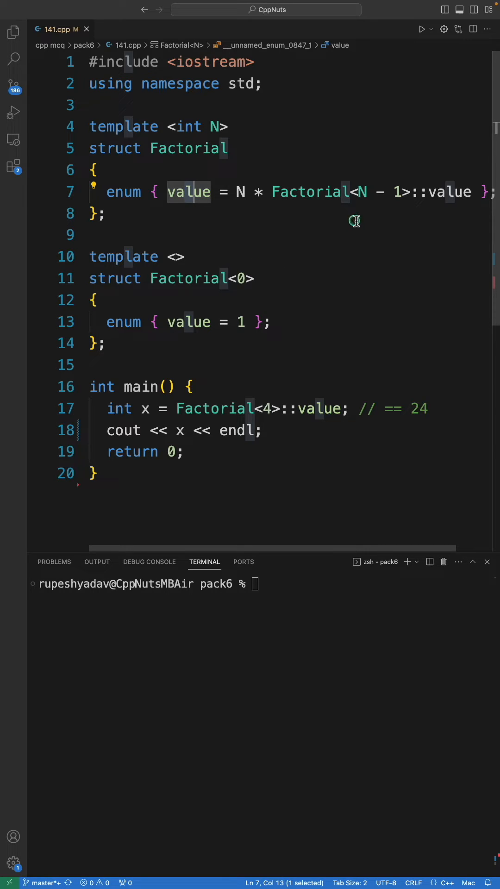
pyautogui.moveTo(135, 210)
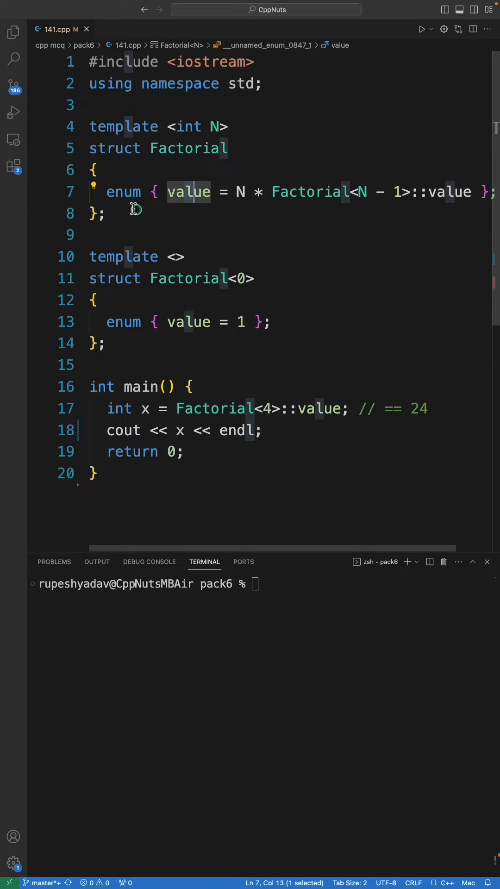
pyautogui.click(253, 278)
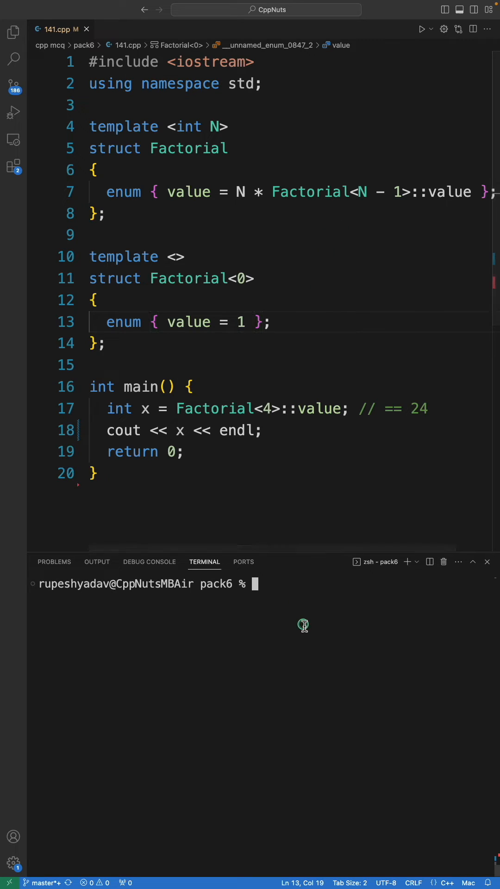
pyautogui.write('./a.out')
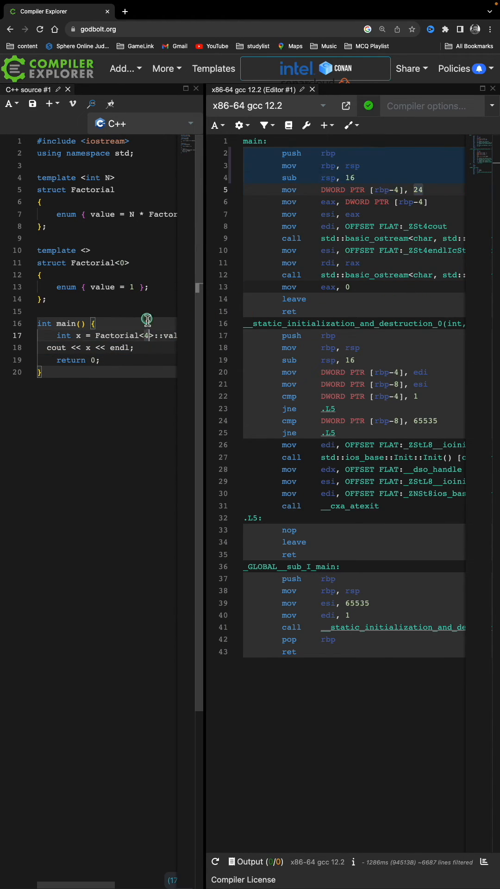
pyautogui.write('5')
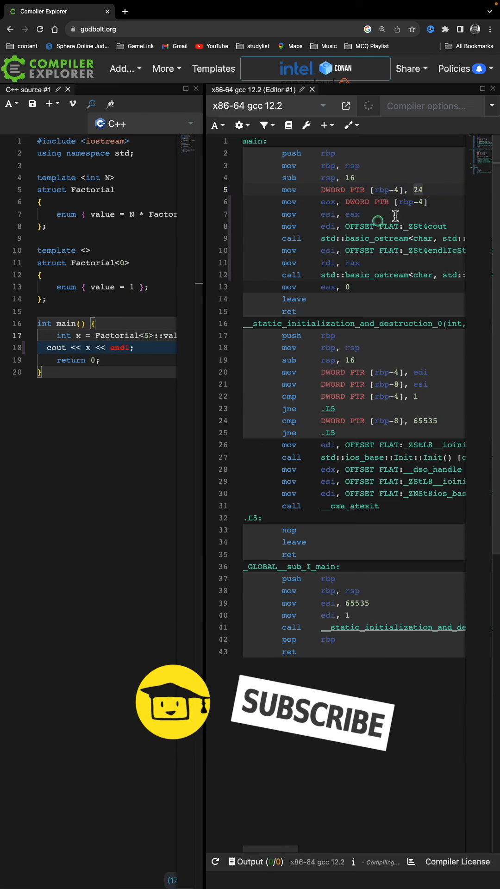